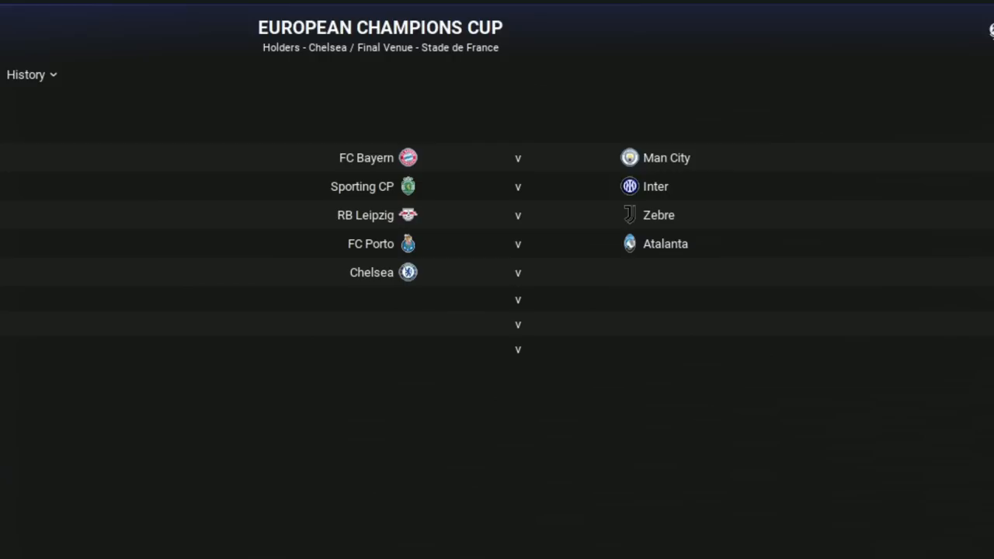
# - Draw Ajax as Chelsea's opponent in the Champions Cup first knockout round
pyautogui.click(737, 427)
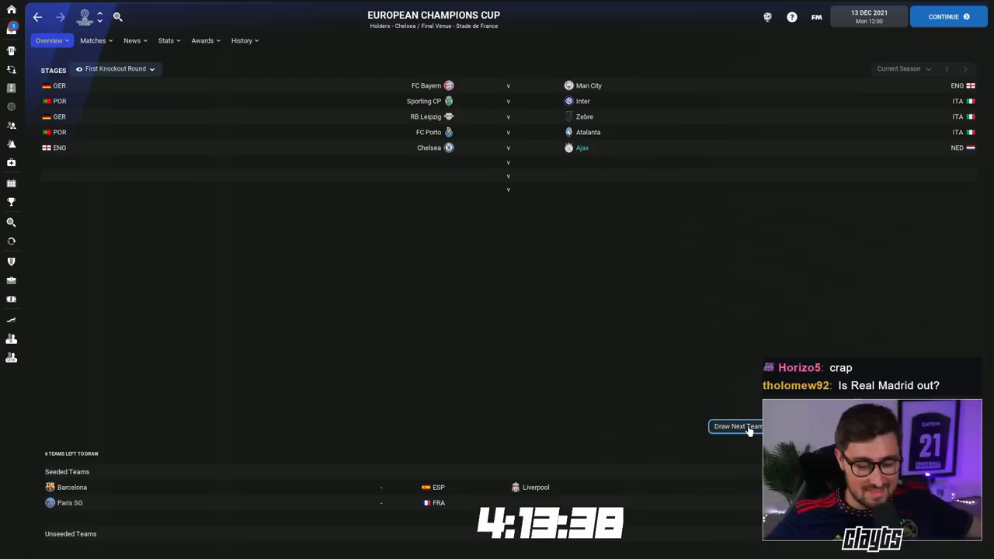